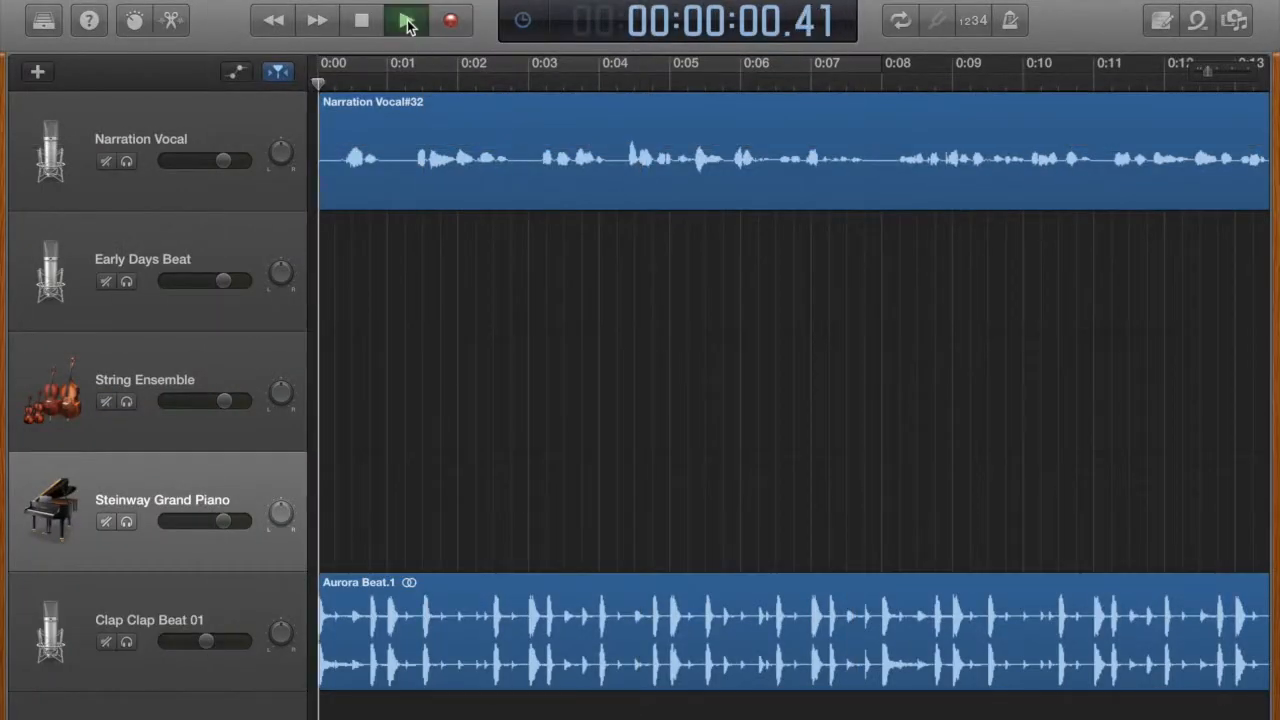
Step: Play the narration, strings, piano and beat ad from the start past the twenty-second mark
{"action": "left_click", "coordinate": [404, 20]}
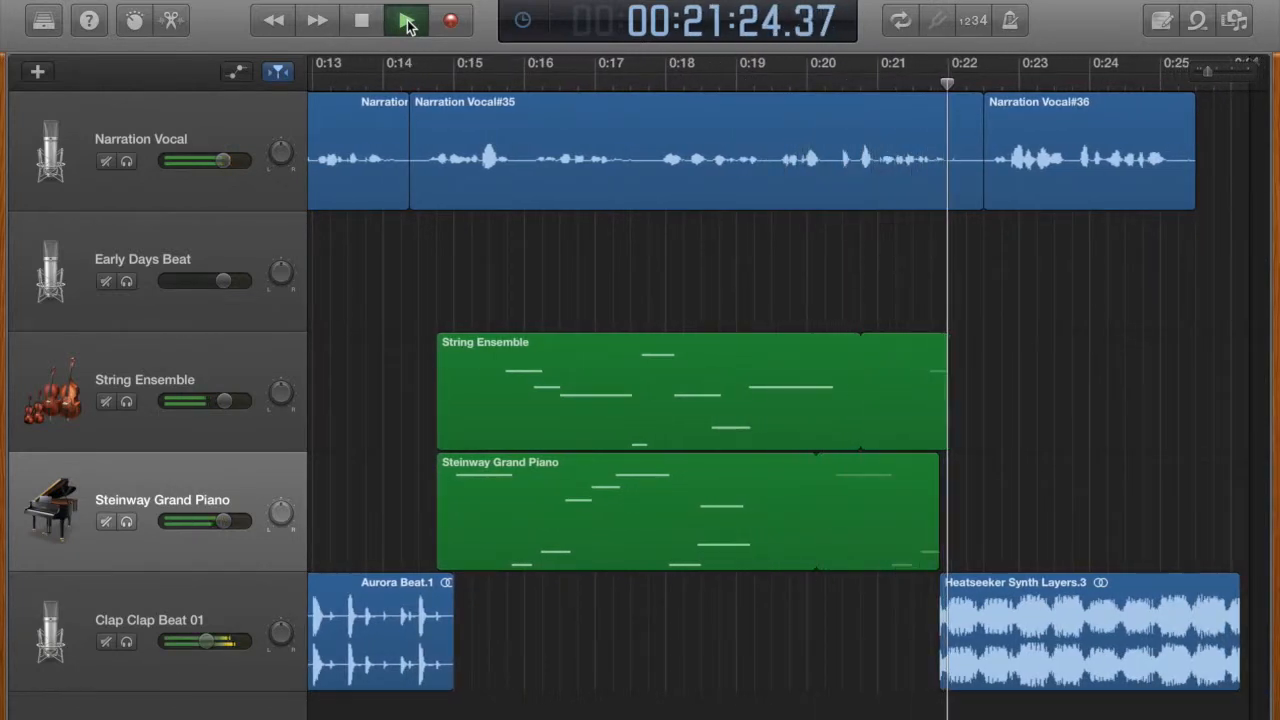
{"action": "left_click", "coordinate": [404, 20]}
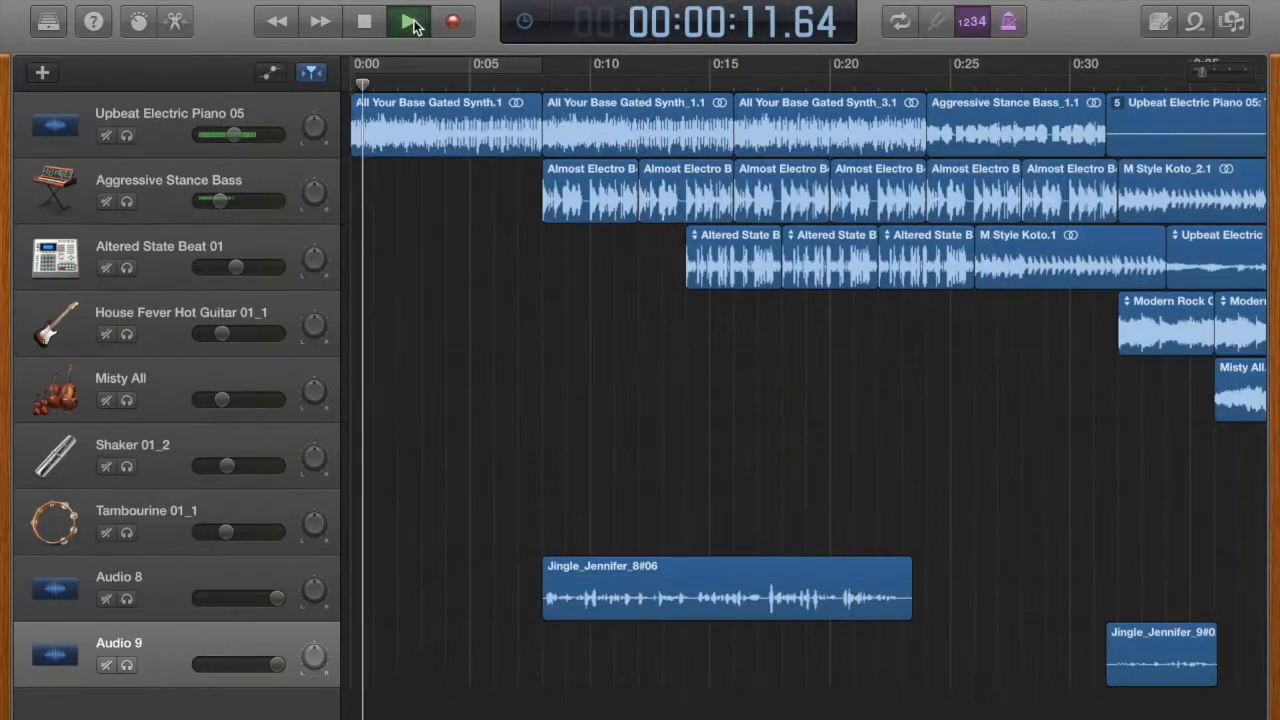
Step: Return the playhead near the start and play the synth-loop ad, scrolling along the timeline
{"action": "left_click", "coordinate": [404, 20]}
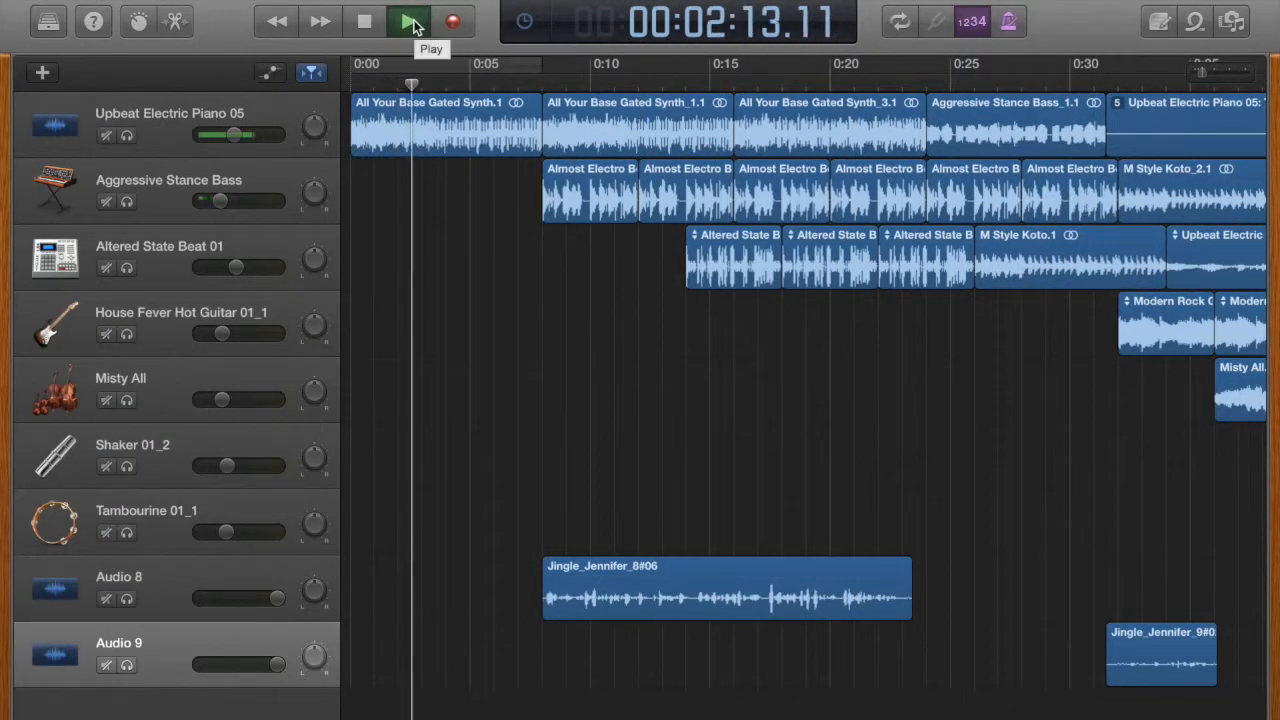
{"action": "left_click", "coordinate": [406, 20]}
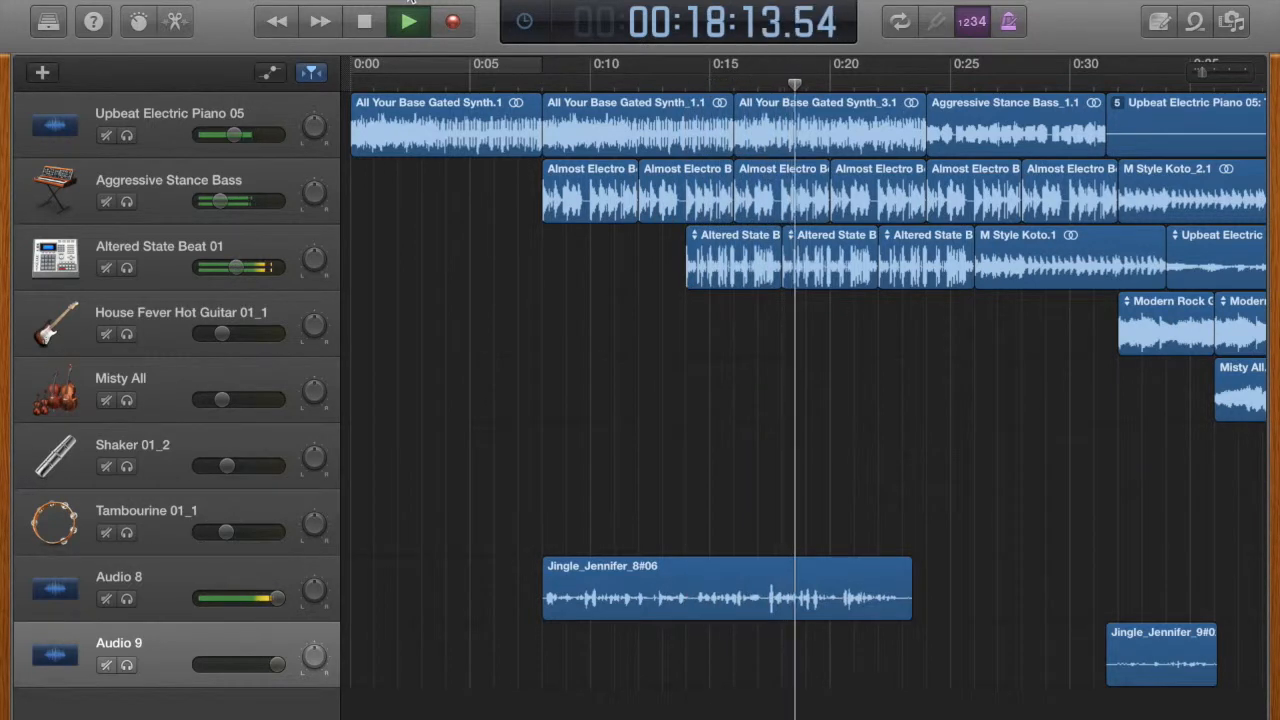
{"action": "scroll", "scroll_direction": "right", "scroll_amount": 3}
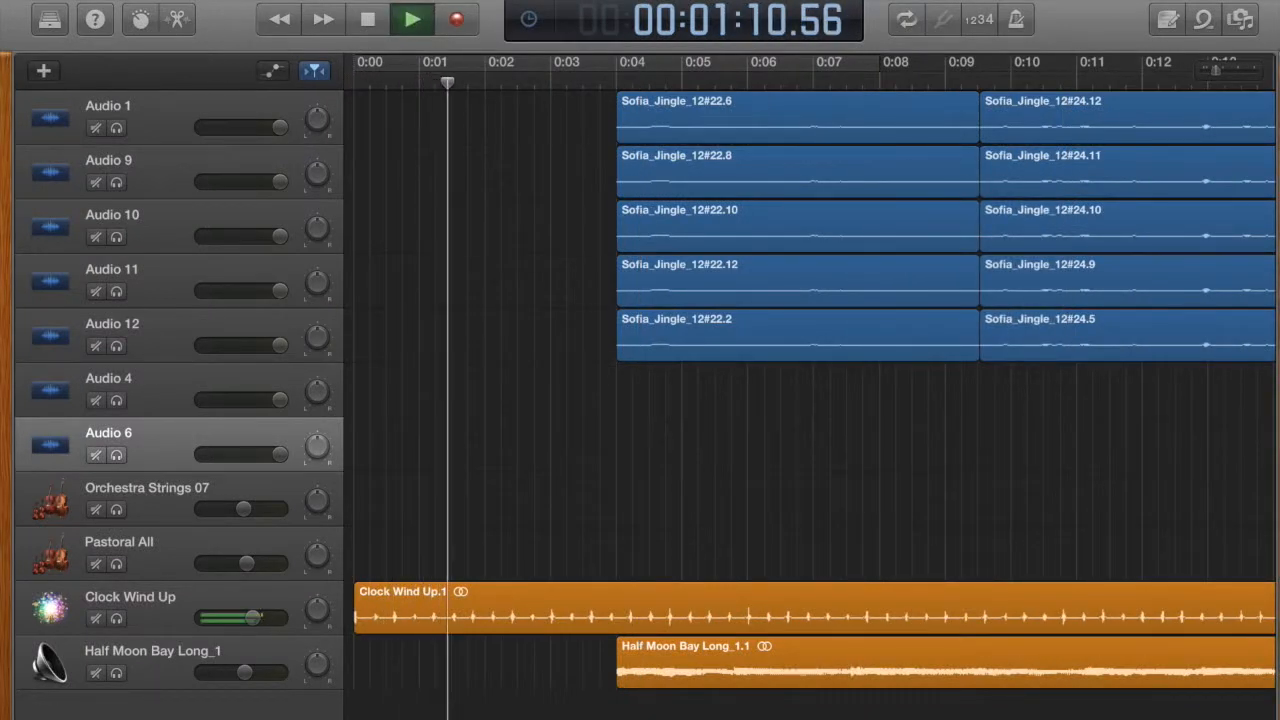
Step: Play the Sofia jingle ad through the stacked takes, strings and Half Moon Bay clips to about 47 seconds
{"action": "left_click", "coordinate": [412, 18]}
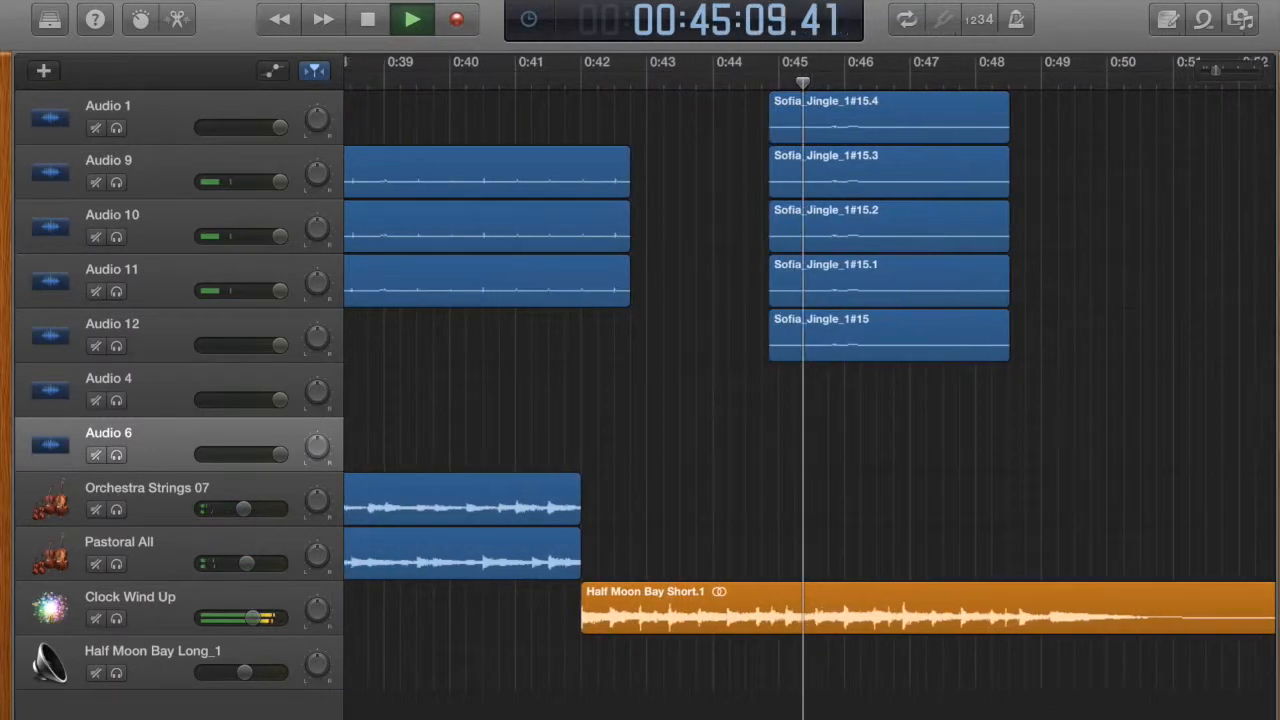
{"action": "left_click", "coordinate": [412, 20]}
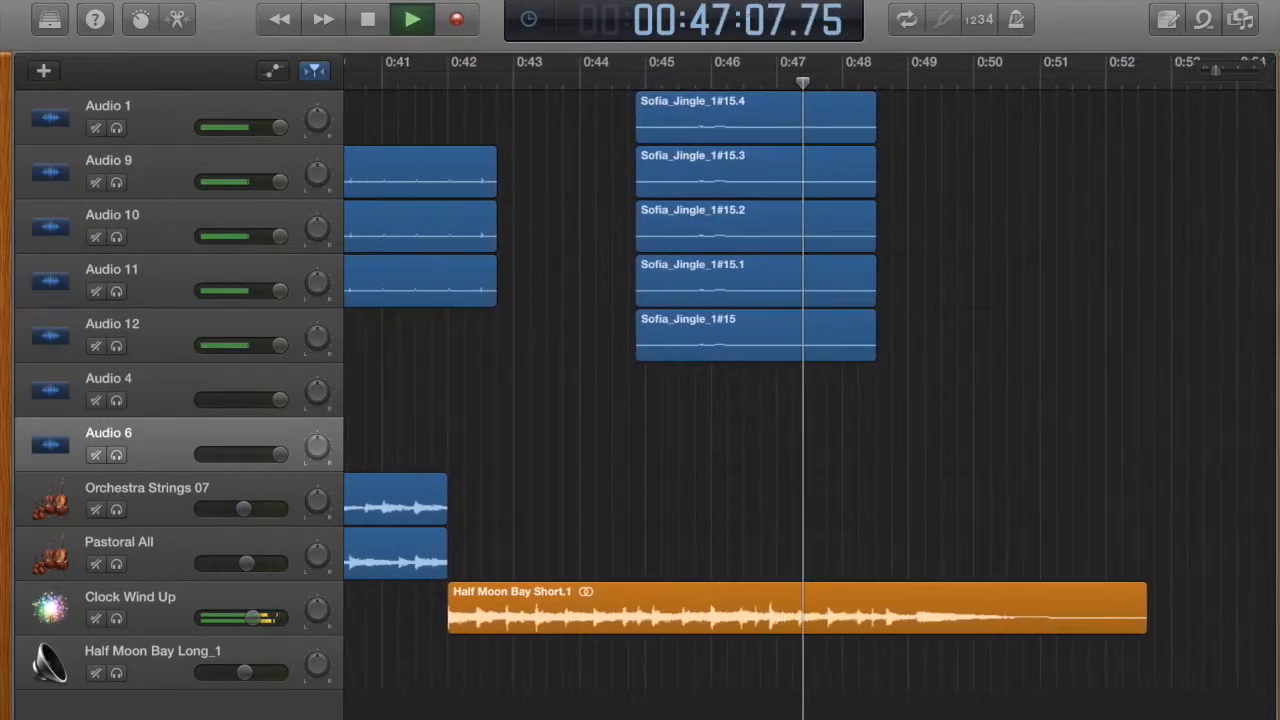